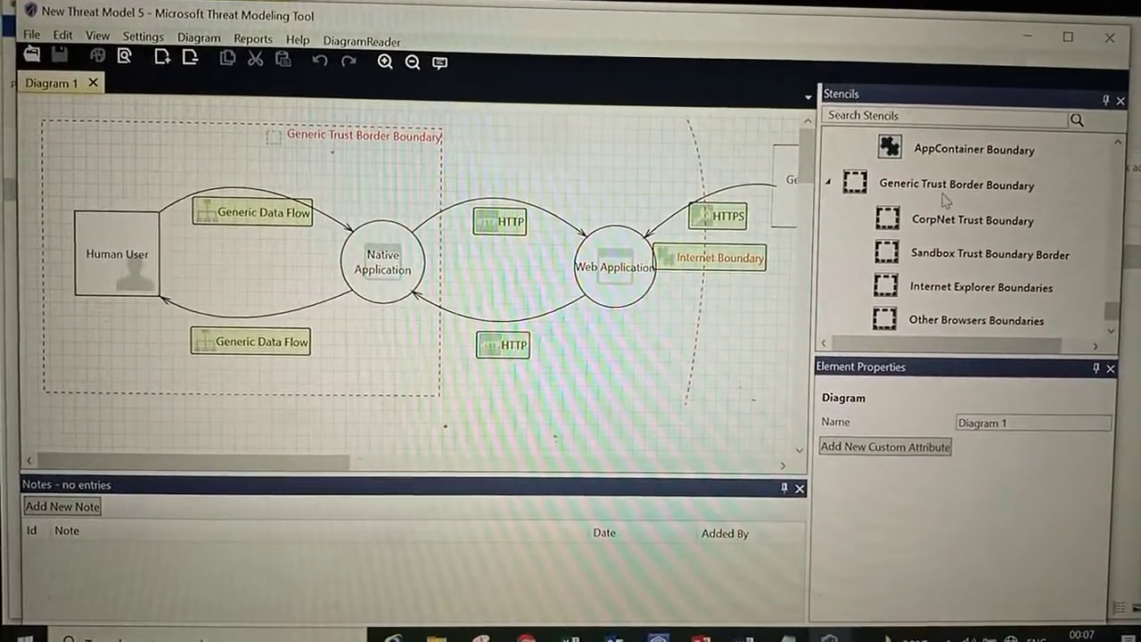
Browse the stencil element types and inspect the Browser element type
{"action": "scroll", "scroll_direction": "down", "scroll_amount": 3}
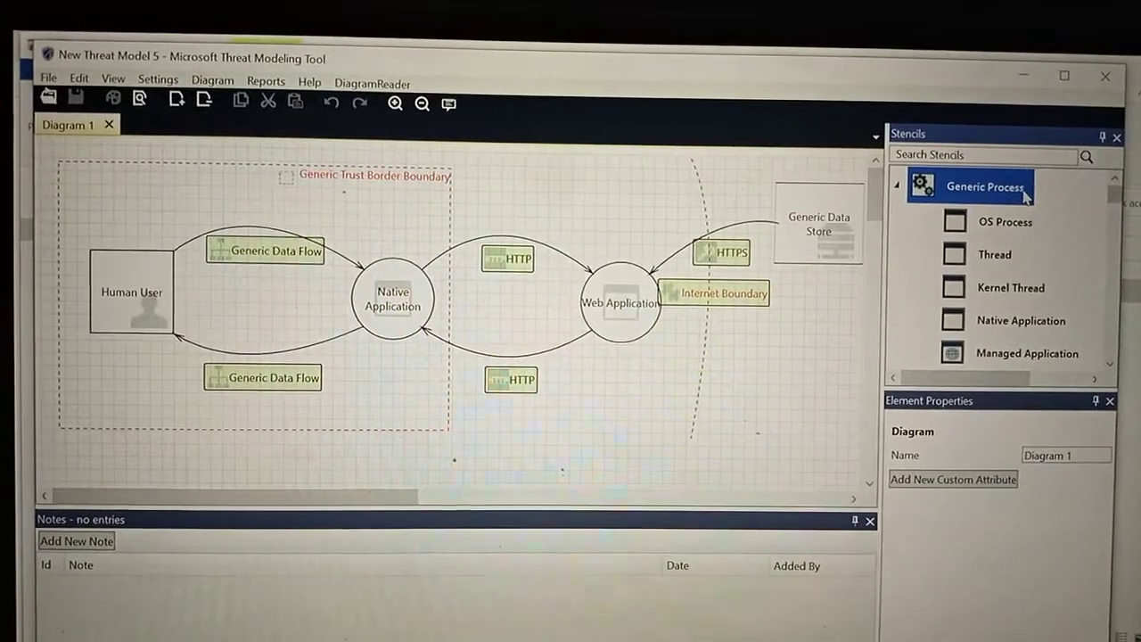
{"action": "scroll", "scroll_direction": "down", "scroll_amount": 3}
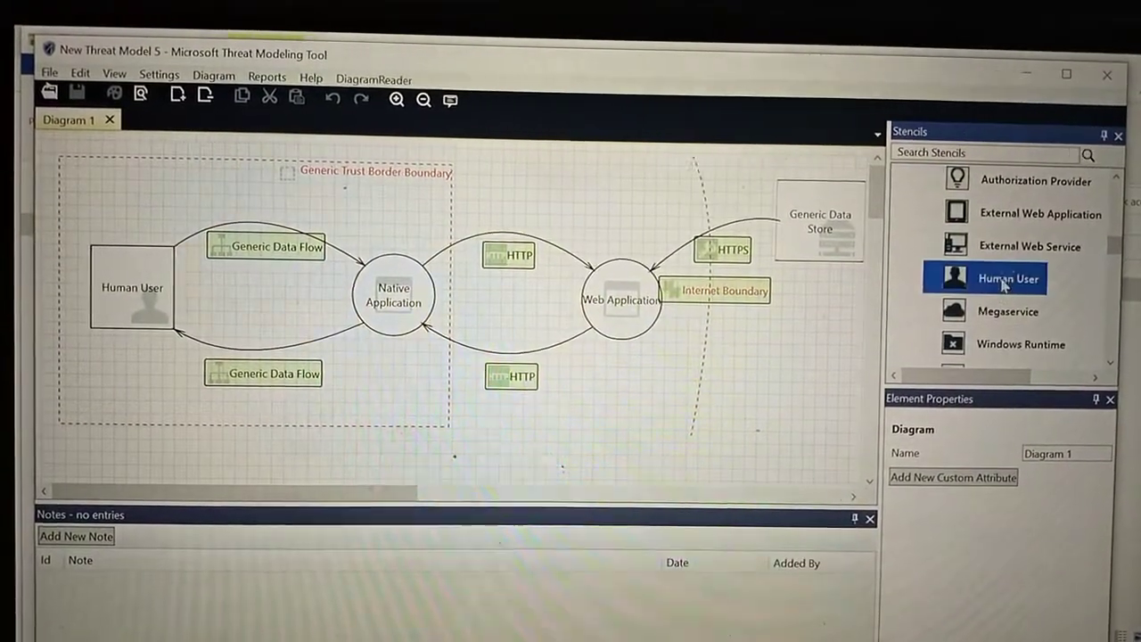
{"action": "scroll", "scroll_direction": "up", "scroll_amount": 3}
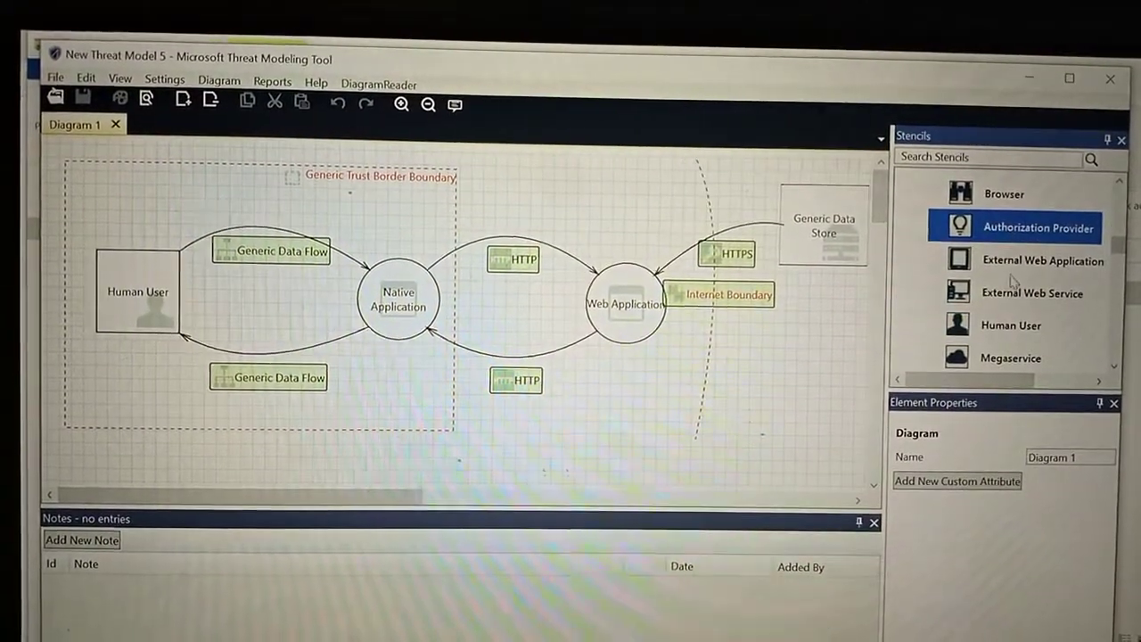
{"action": "left_click", "coordinate": [1003, 193]}
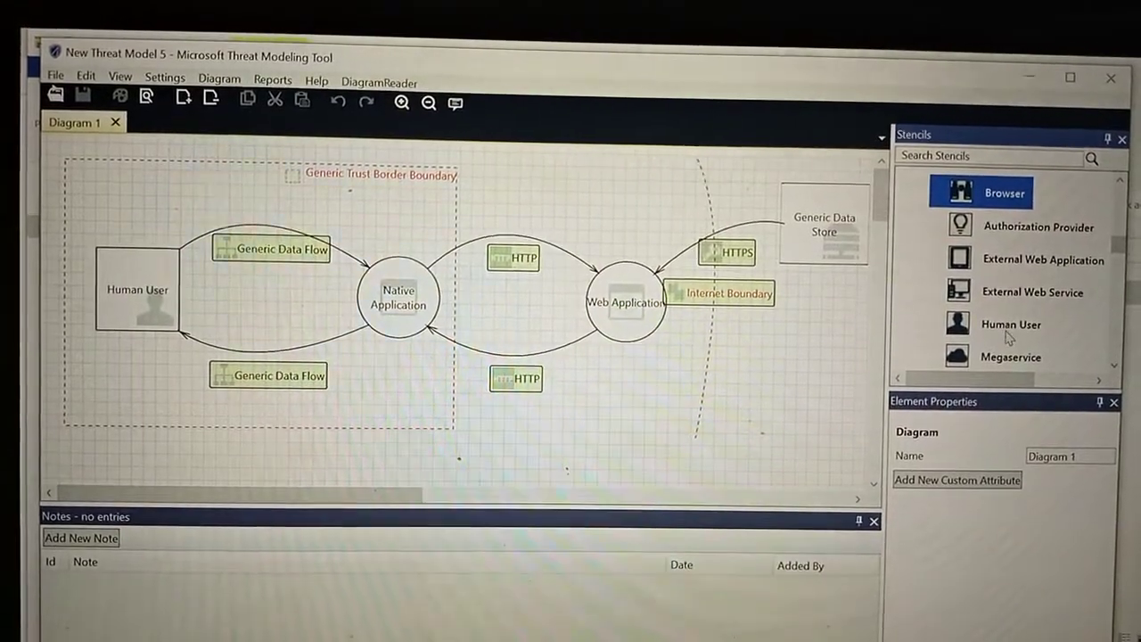
{"action": "scroll", "scroll_direction": "down", "scroll_amount": 3}
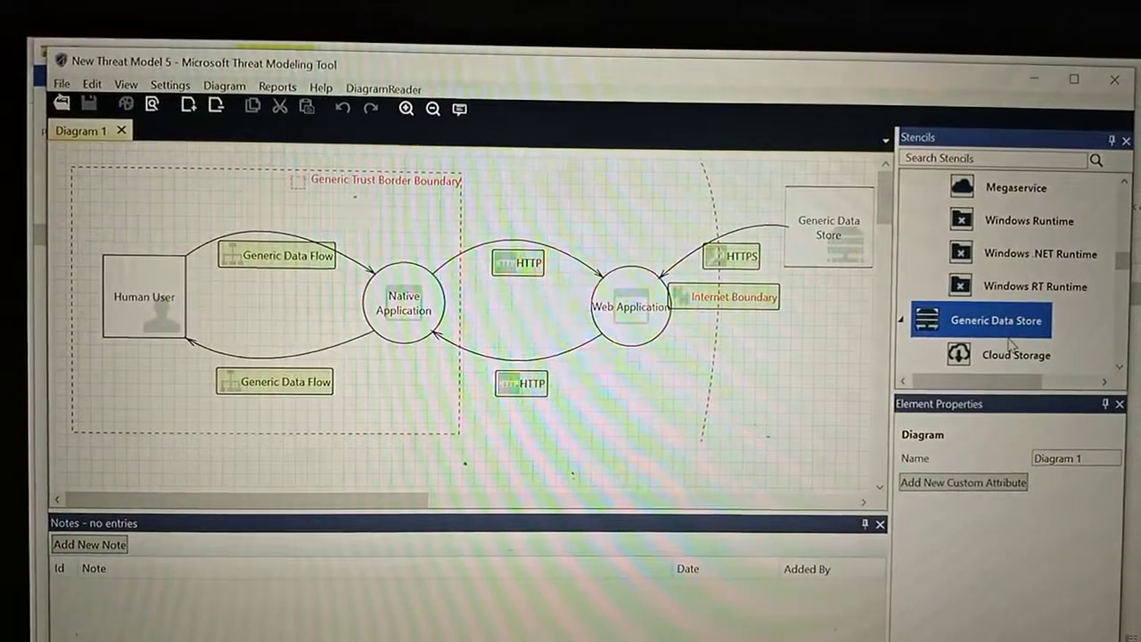
{"action": "scroll", "scroll_direction": "down", "scroll_amount": 3}
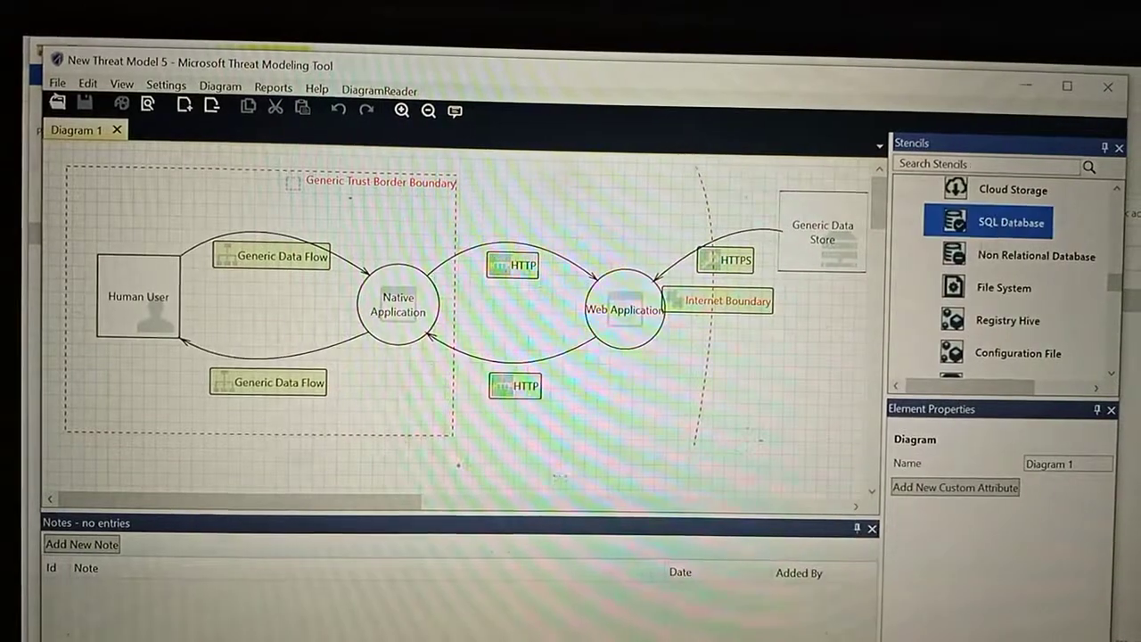
View properties of the Generic Data Store and the upper HTTP flow, then the HTTPS flow type
{"action": "left_click", "coordinate": [820, 223]}
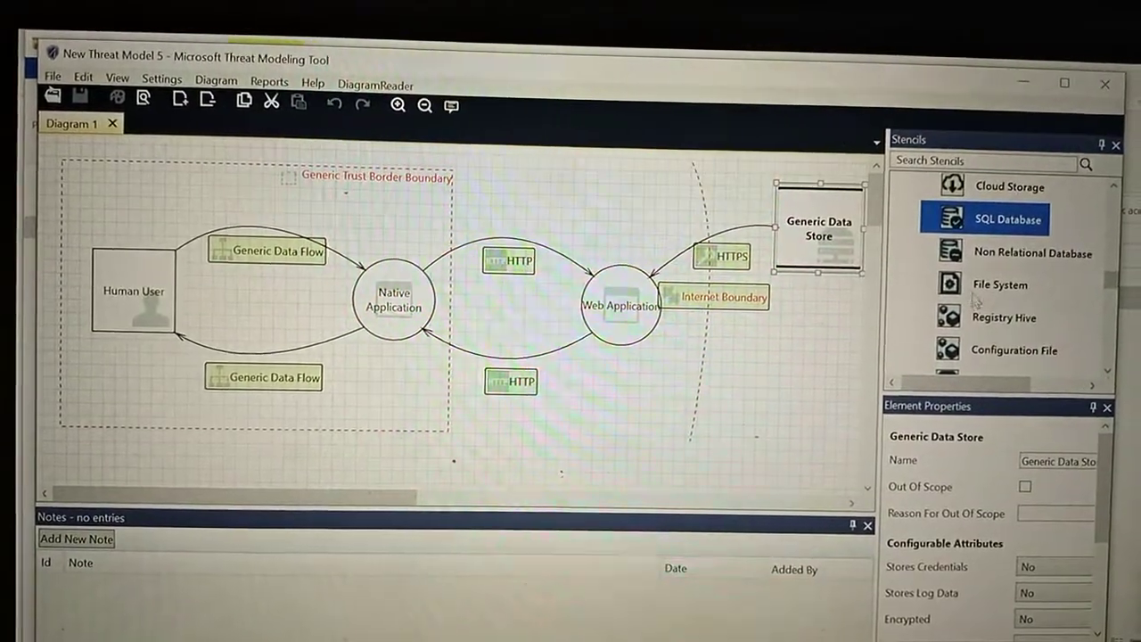
{"action": "scroll", "scroll_direction": "down", "scroll_amount": 3}
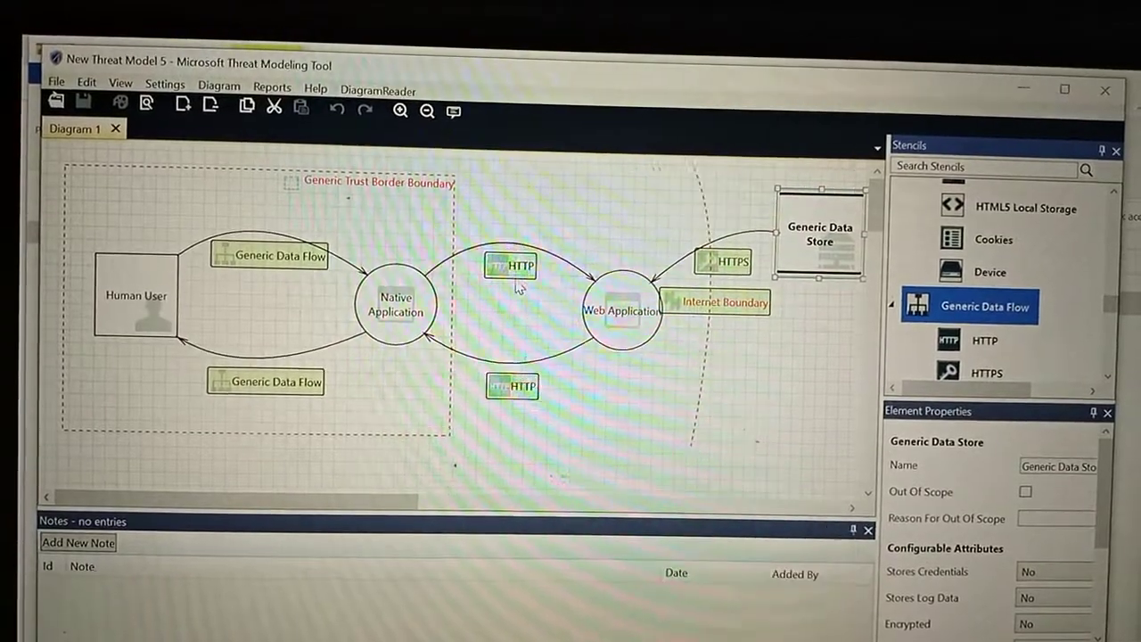
{"action": "left_click", "coordinate": [513, 264]}
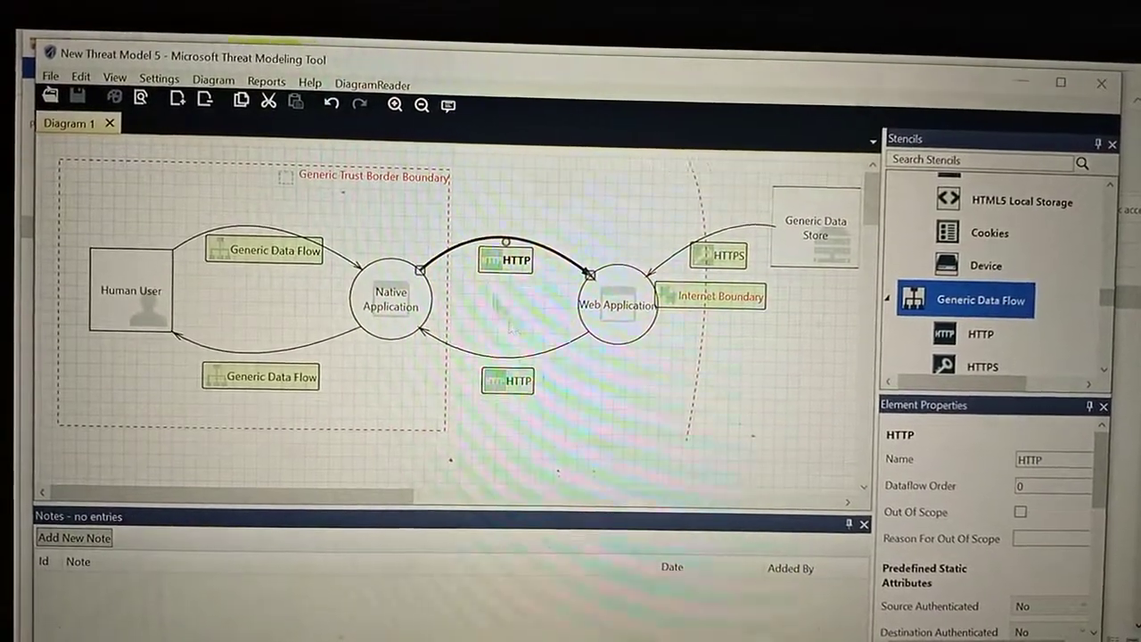
{"action": "scroll", "scroll_direction": "down", "scroll_amount": 3}
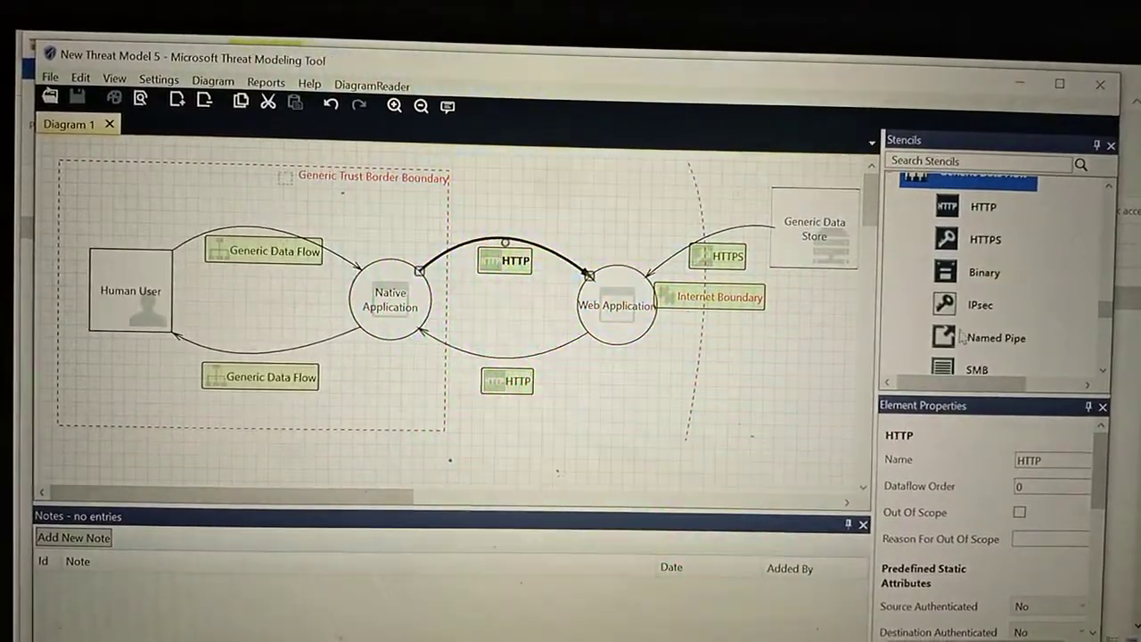
{"action": "left_click", "coordinate": [981, 239]}
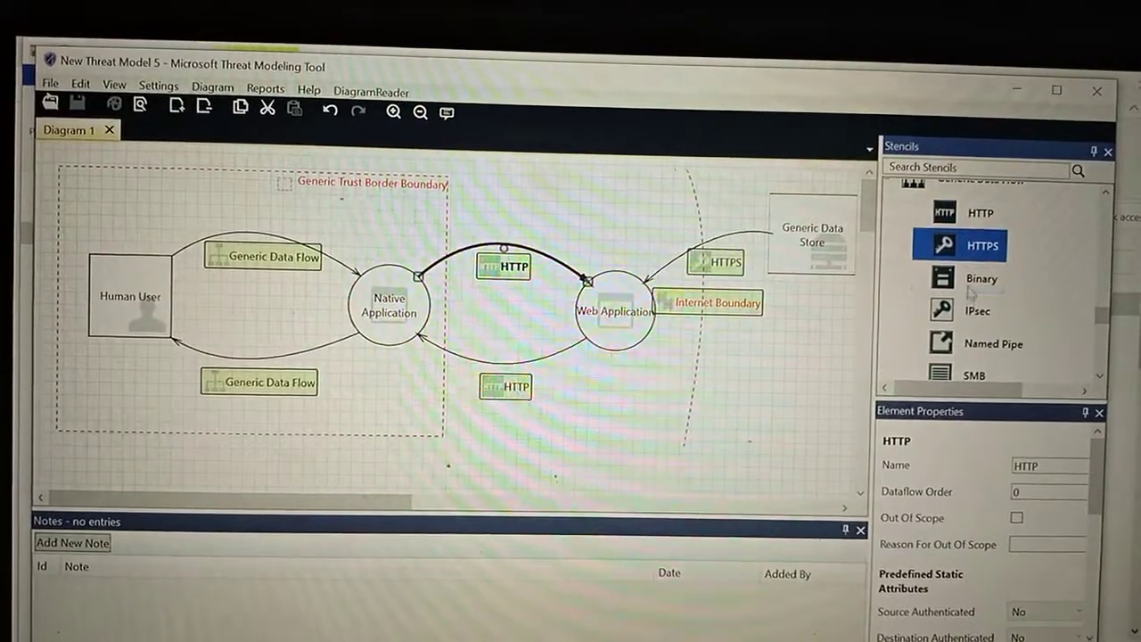
Show the properties of the trust border boundary around the user and native app
{"action": "left_click", "coordinate": [993, 342]}
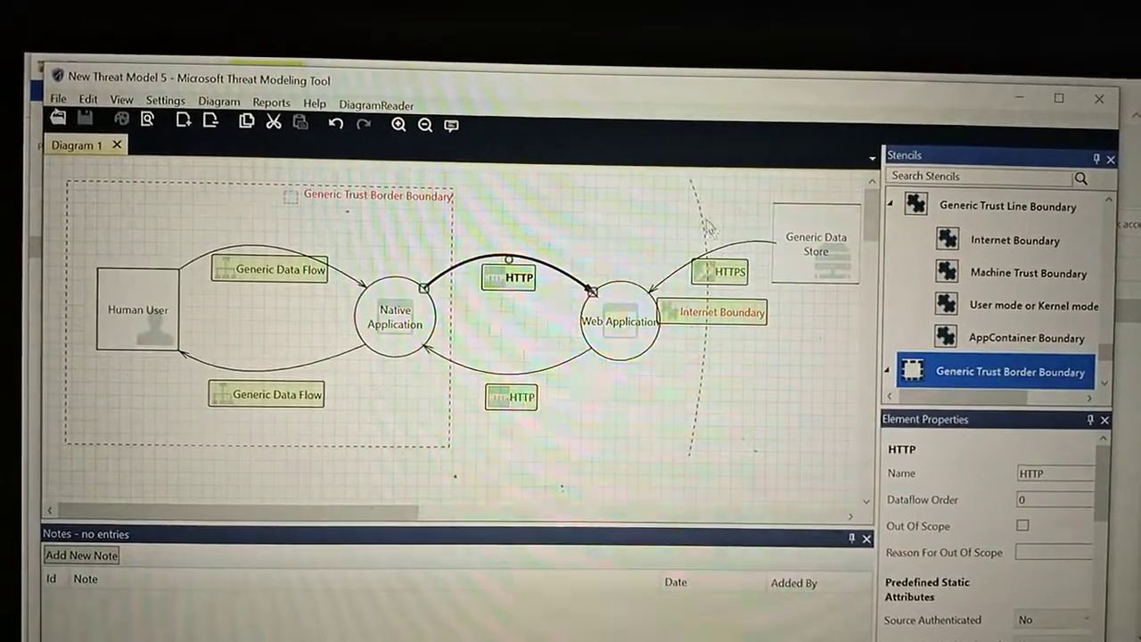
{"action": "left_click", "coordinate": [721, 310]}
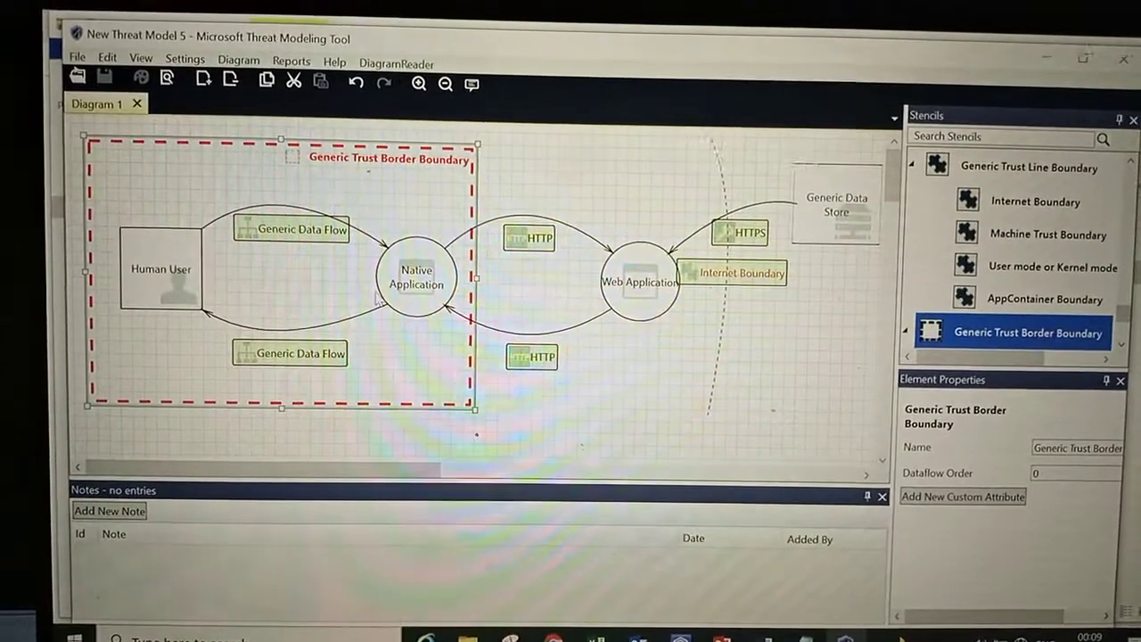
{"action": "left_click", "coordinate": [415, 275]}
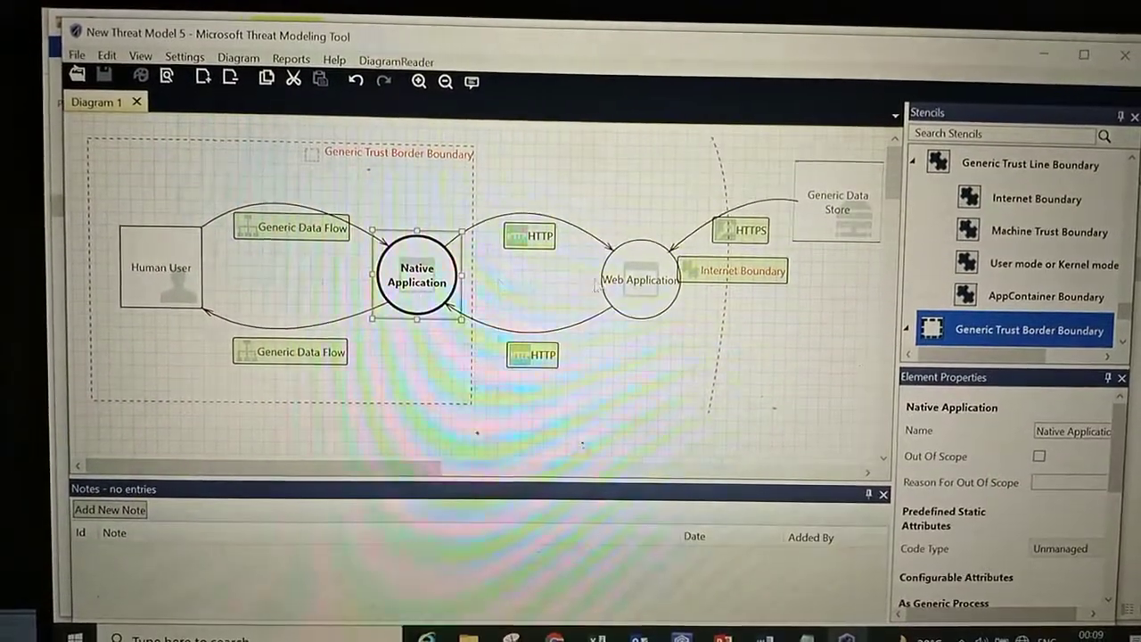
{"action": "left_click", "coordinate": [639, 285]}
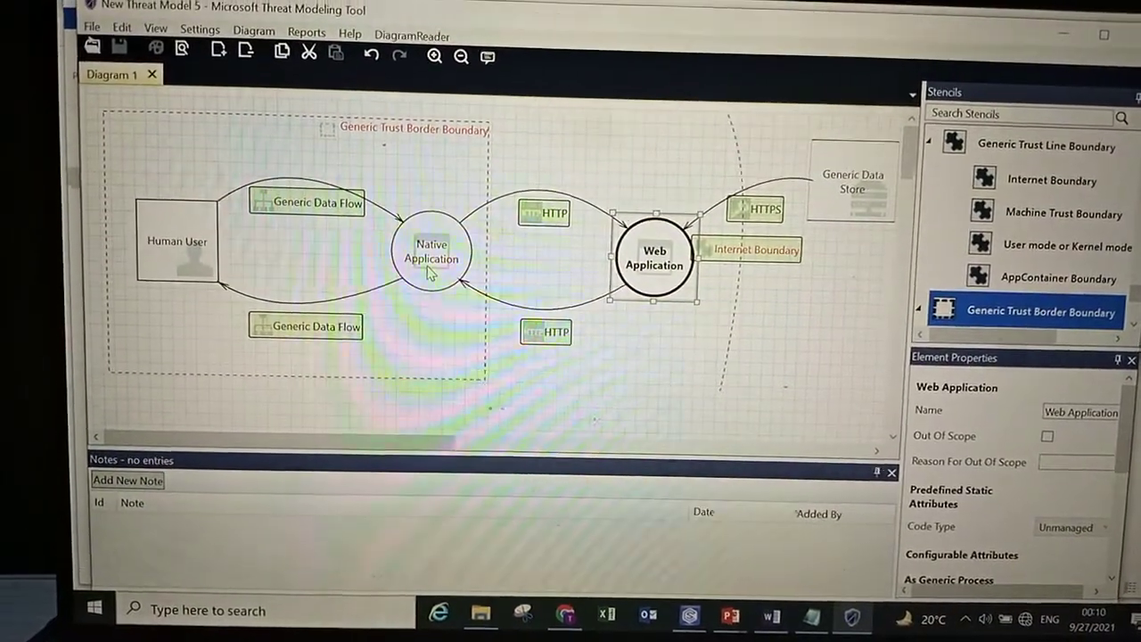
{"action": "left_click", "coordinate": [177, 253]}
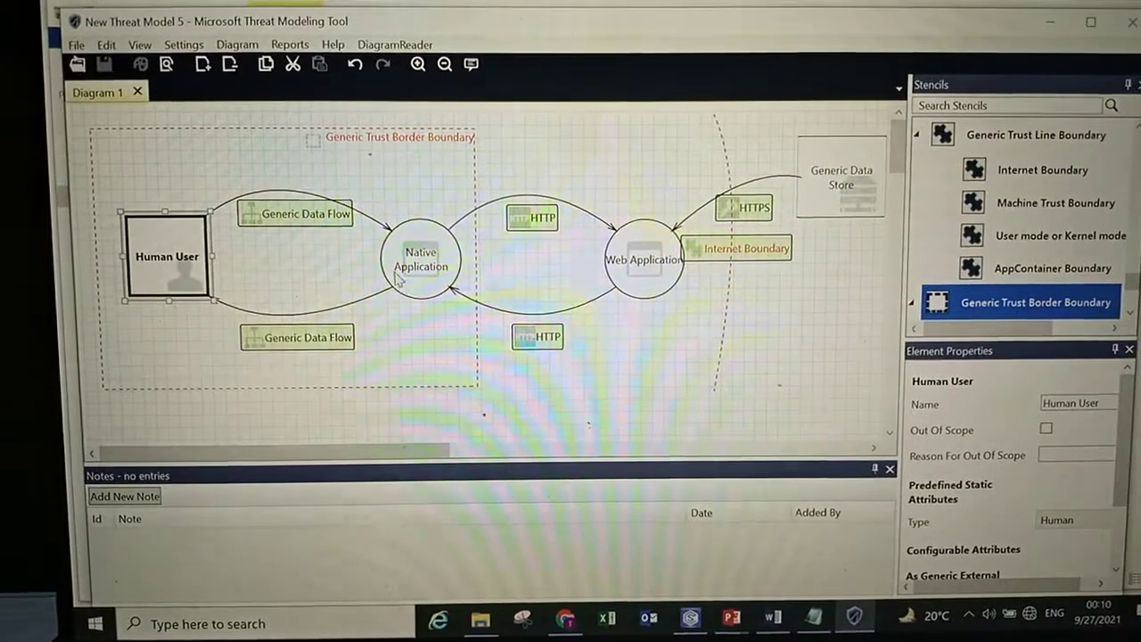
{"action": "left_click", "coordinate": [419, 258]}
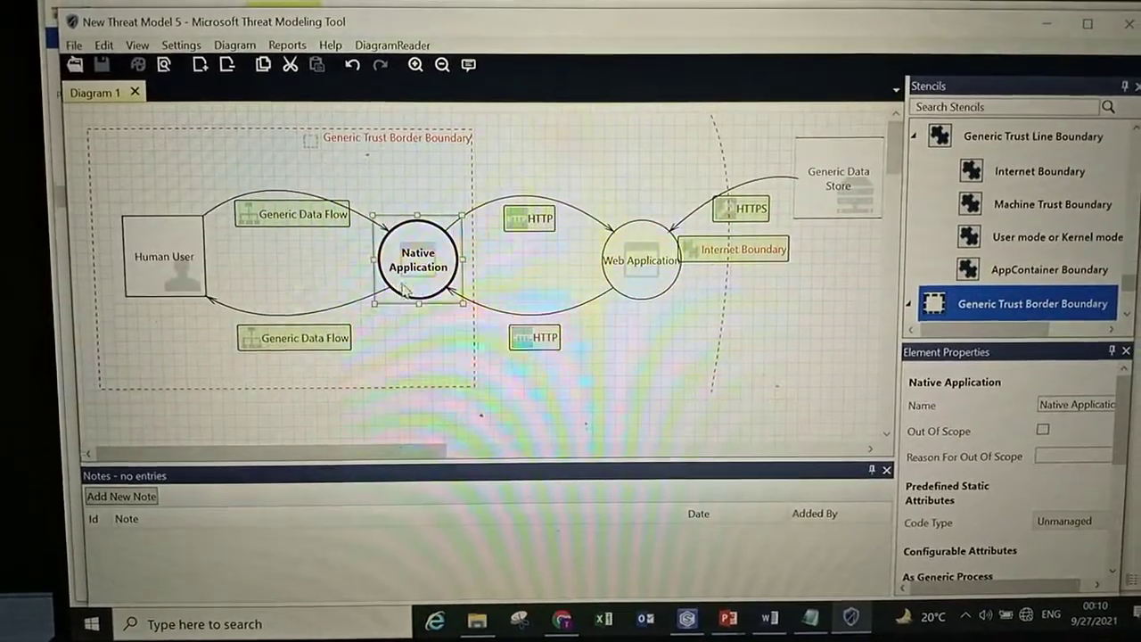
{"action": "left_click", "coordinate": [638, 264]}
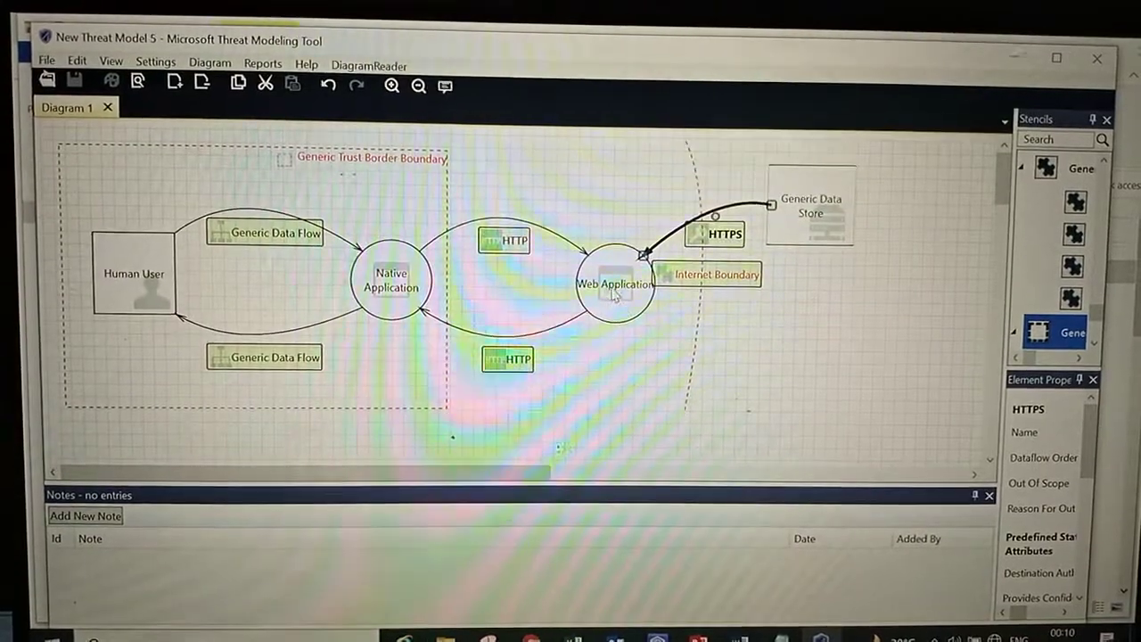
{"action": "left_click", "coordinate": [133, 274]}
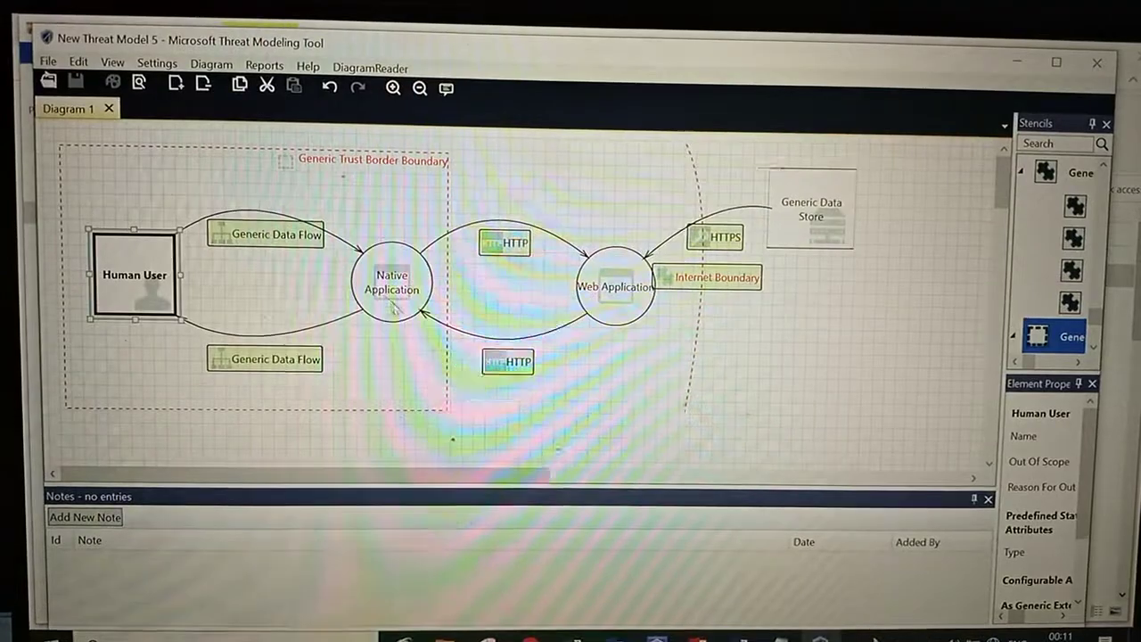
{"action": "left_click", "coordinate": [390, 282]}
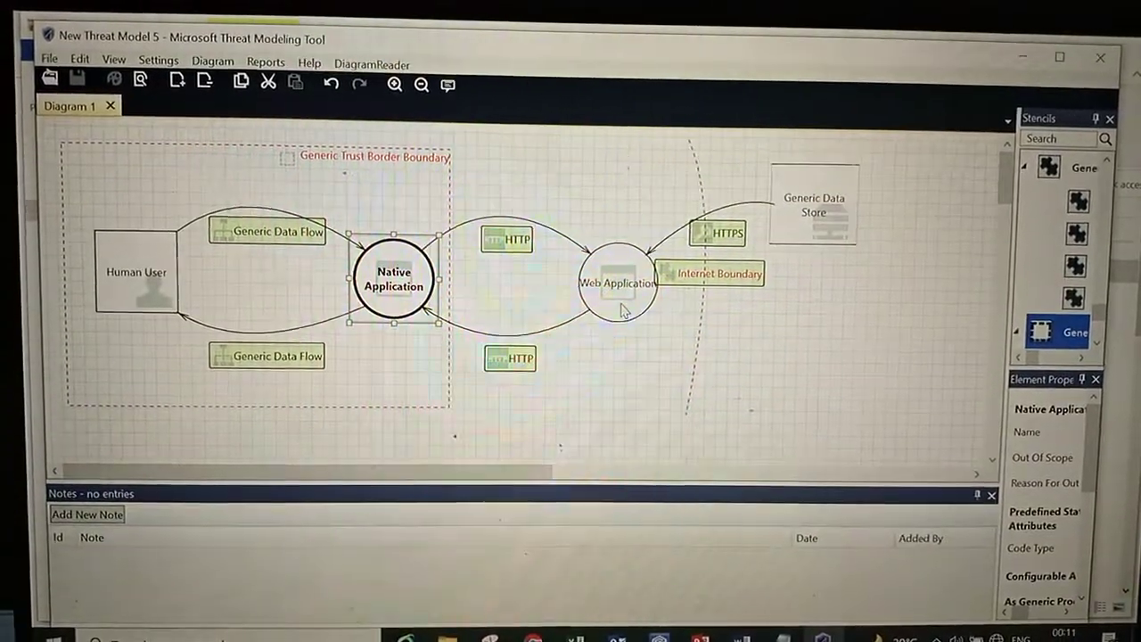
{"action": "left_click", "coordinate": [617, 283]}
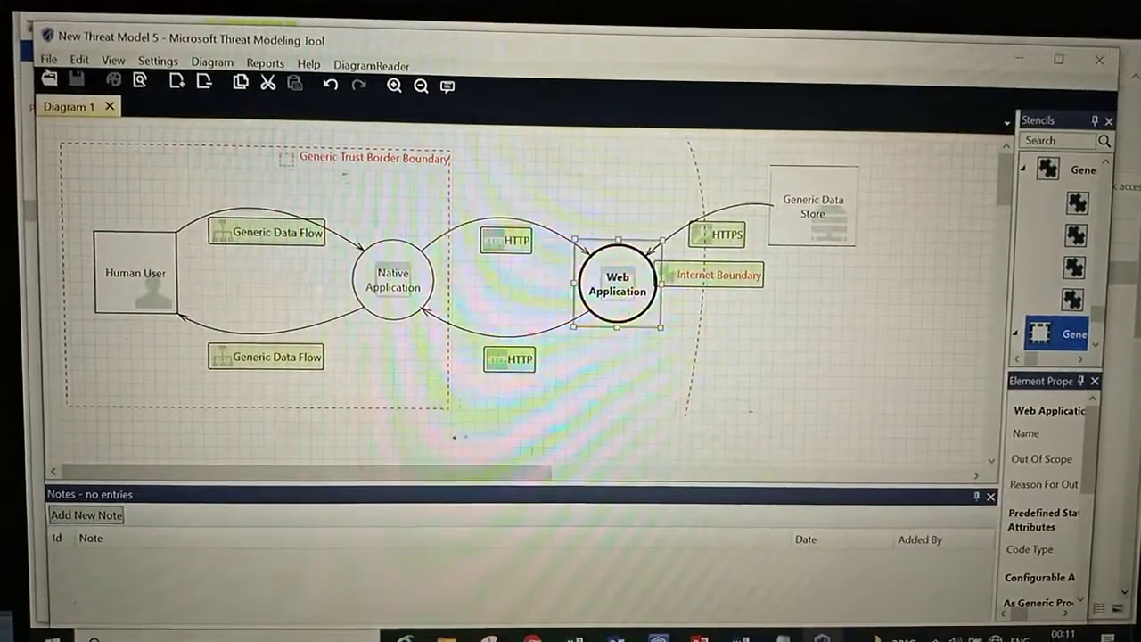
{"action": "left_click", "coordinate": [810, 212]}
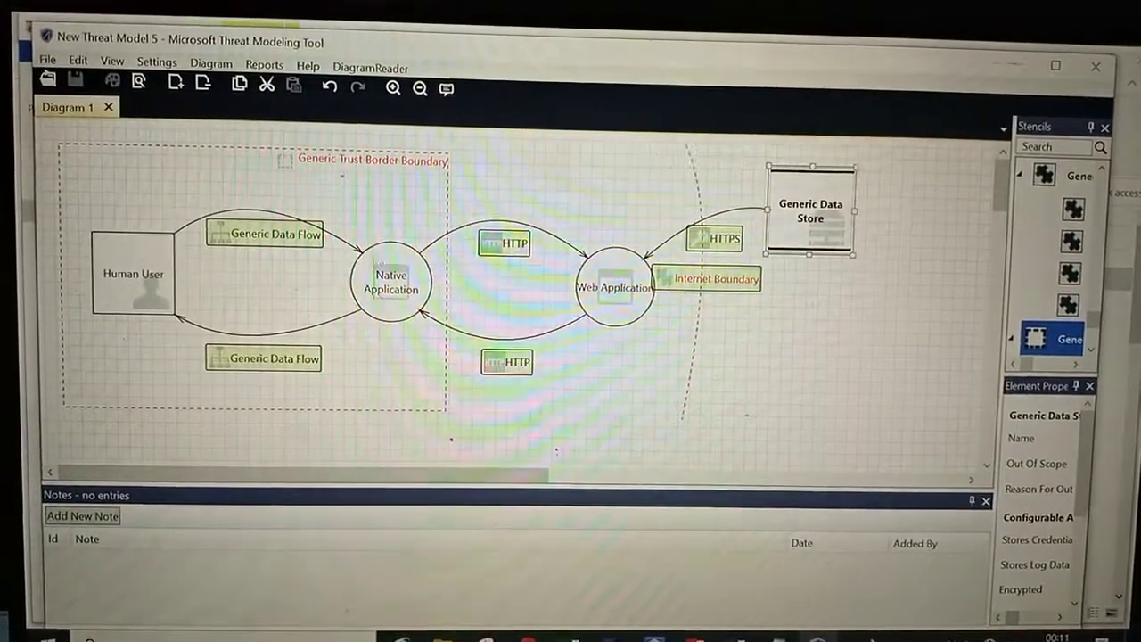
{"action": "left_click", "coordinate": [264, 233]}
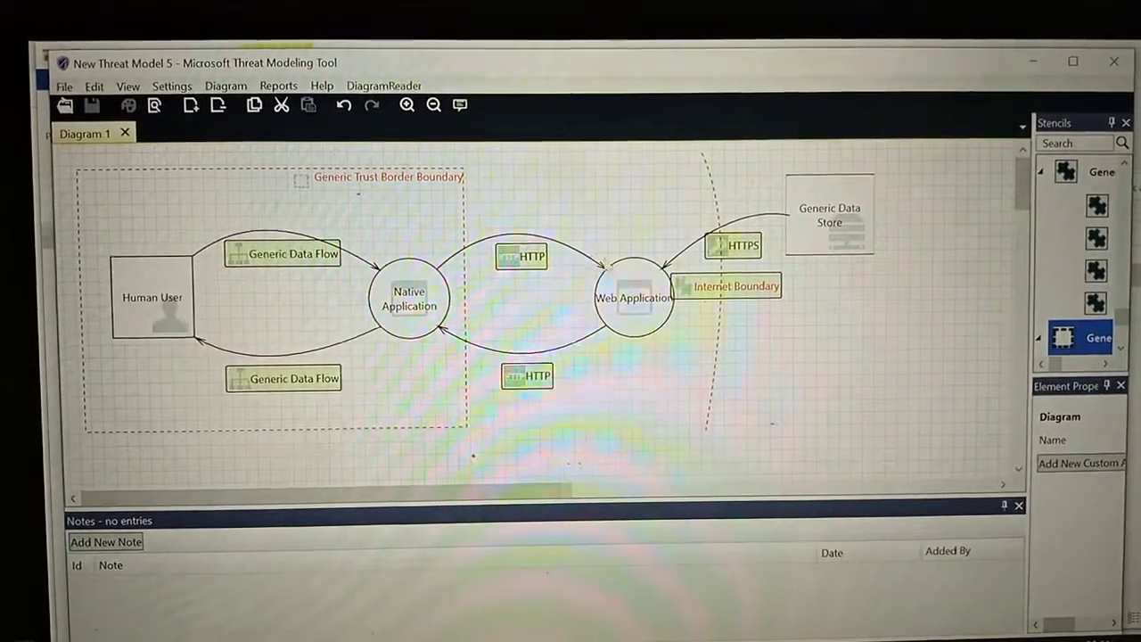
{"action": "left_click", "coordinate": [520, 255]}
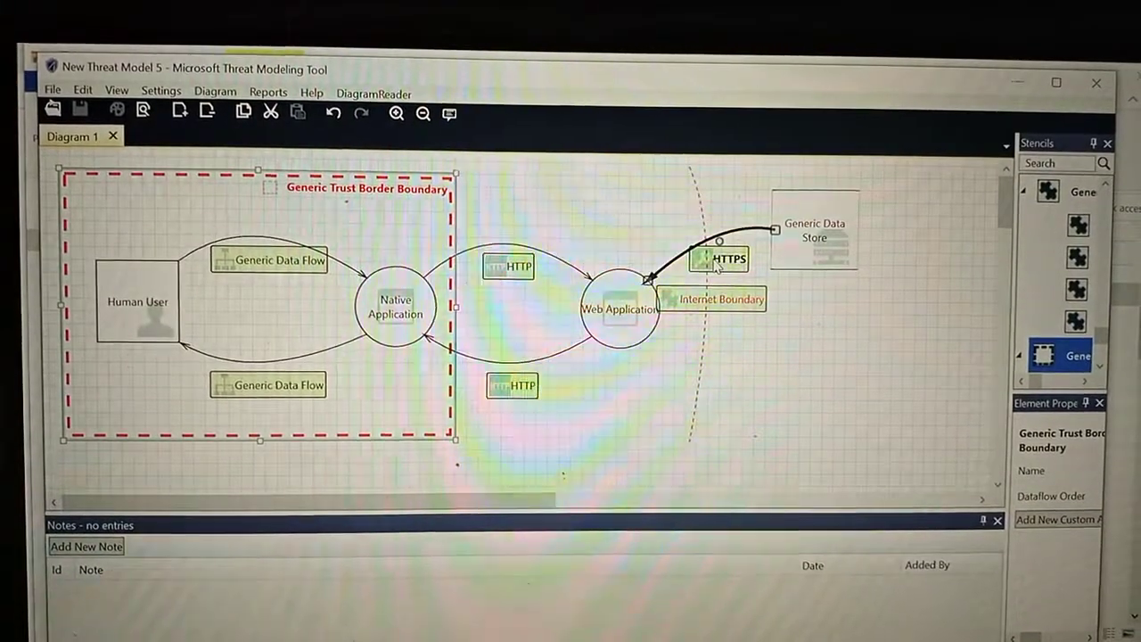
{"action": "left_click", "coordinate": [727, 257]}
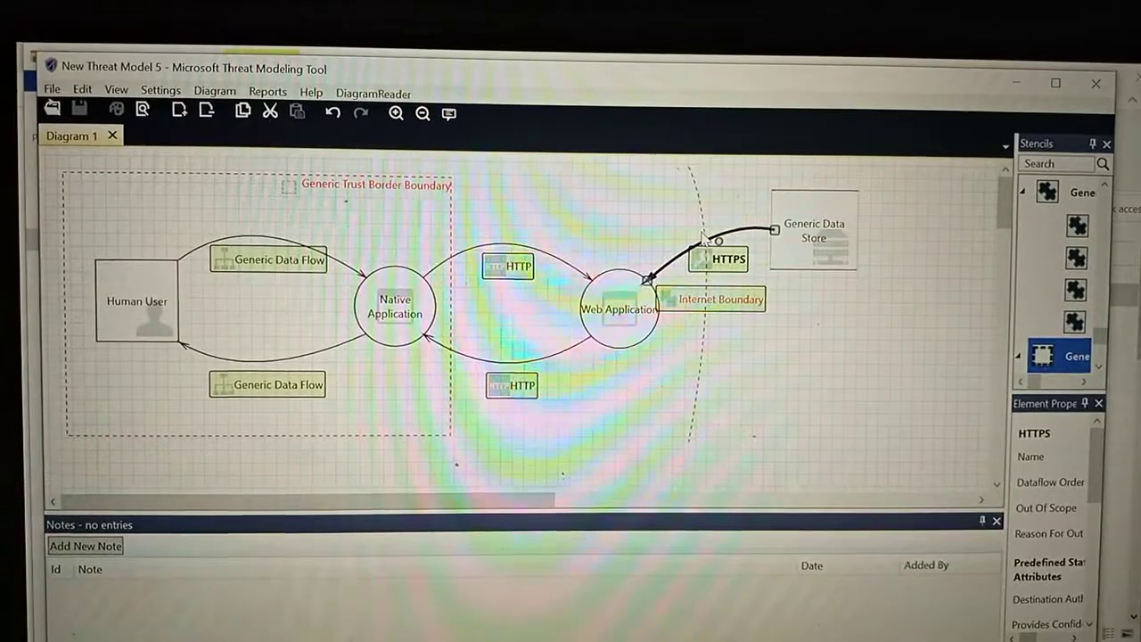
{"action": "left_click", "coordinate": [709, 300]}
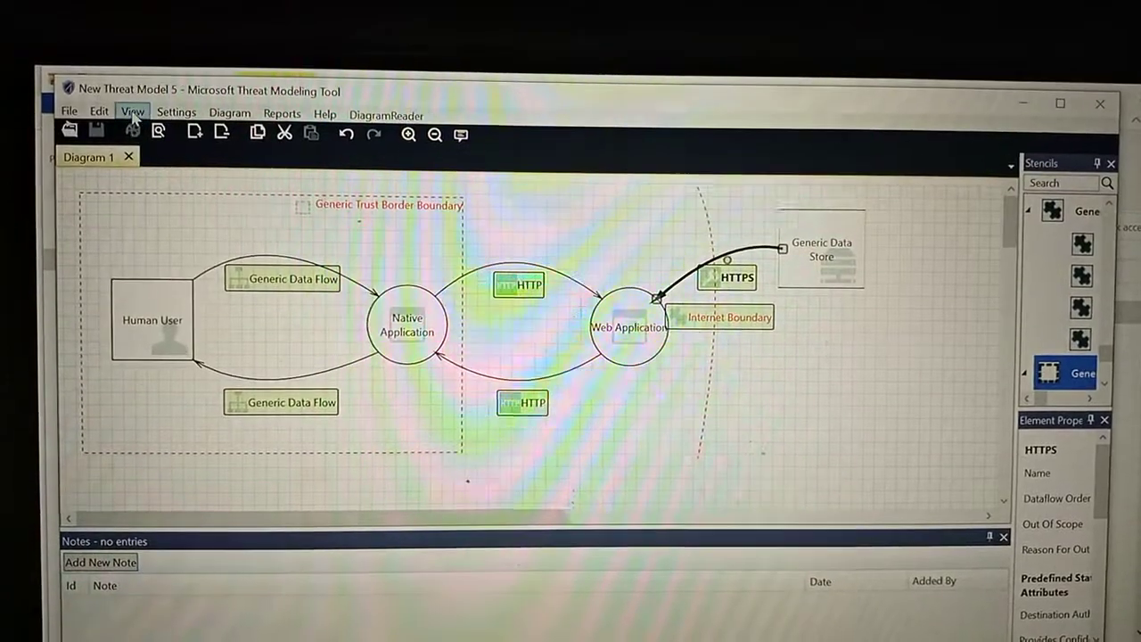
Switch to Analysis View so the 35 generated STRIDE threats are listed
{"action": "left_click", "coordinate": [132, 114]}
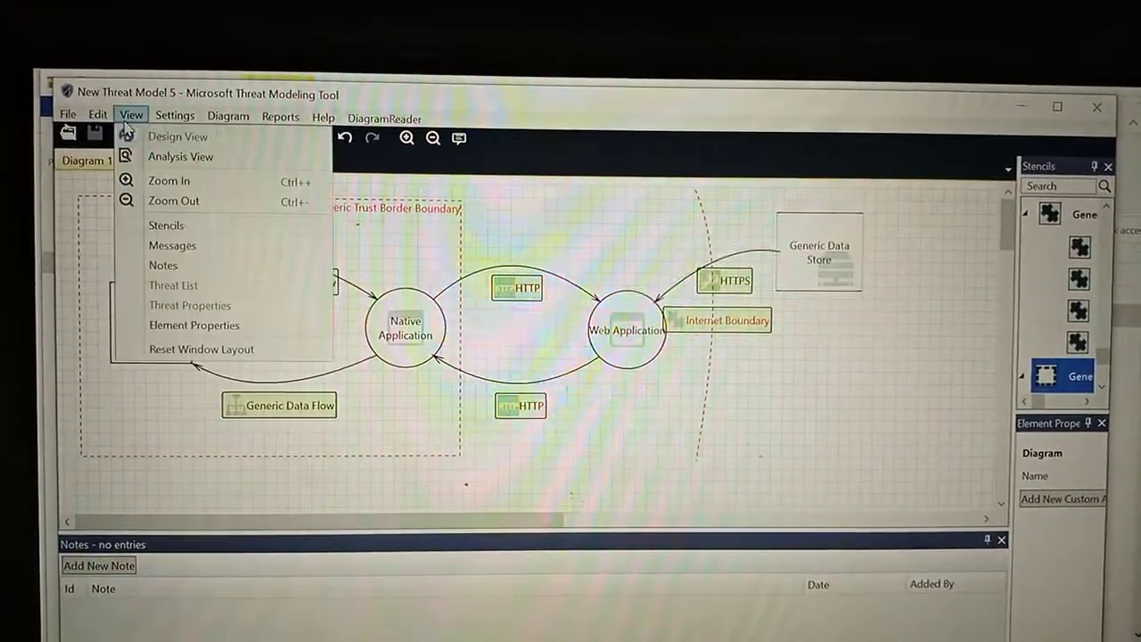
{"action": "left_click", "coordinate": [173, 285]}
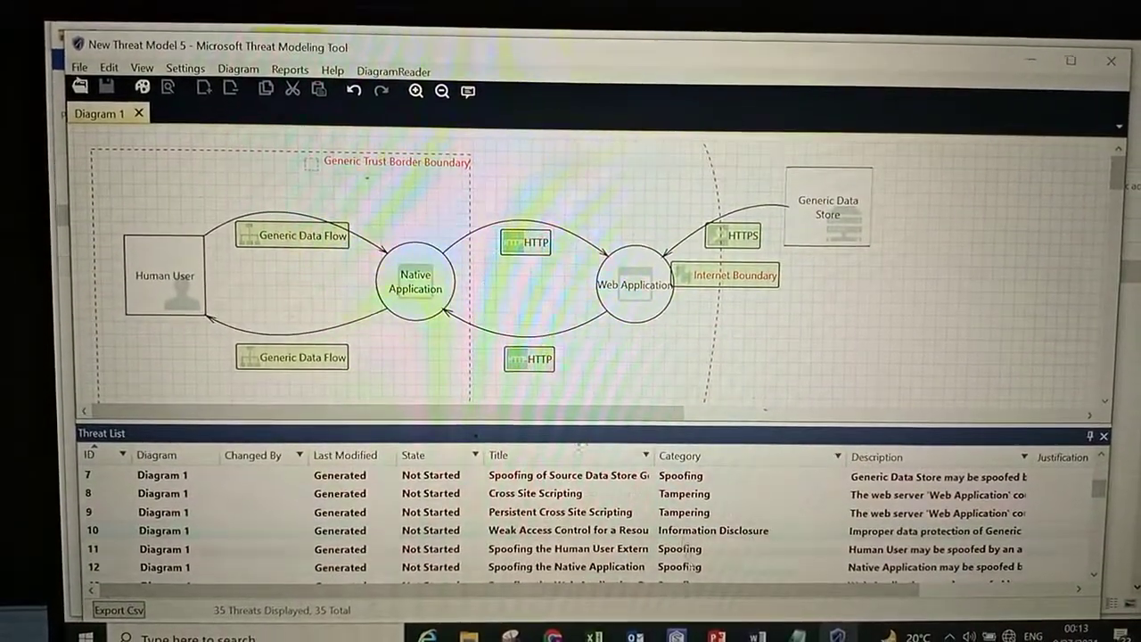
{"action": "scroll", "scroll_direction": "down", "scroll_amount": 3}
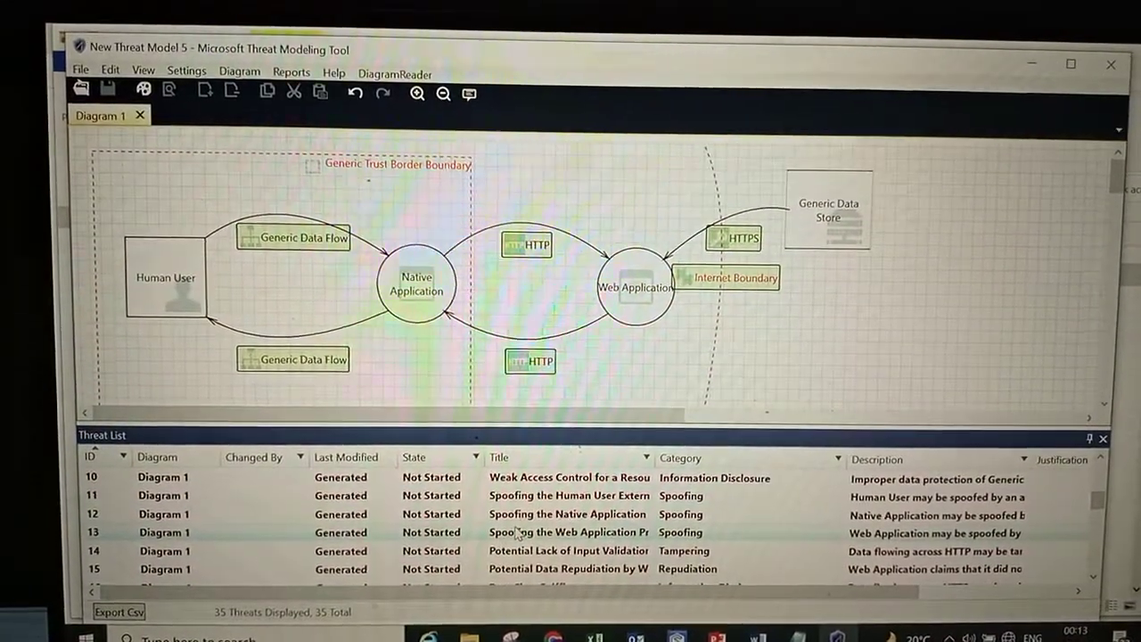
{"action": "scroll", "scroll_direction": "up", "scroll_amount": 3}
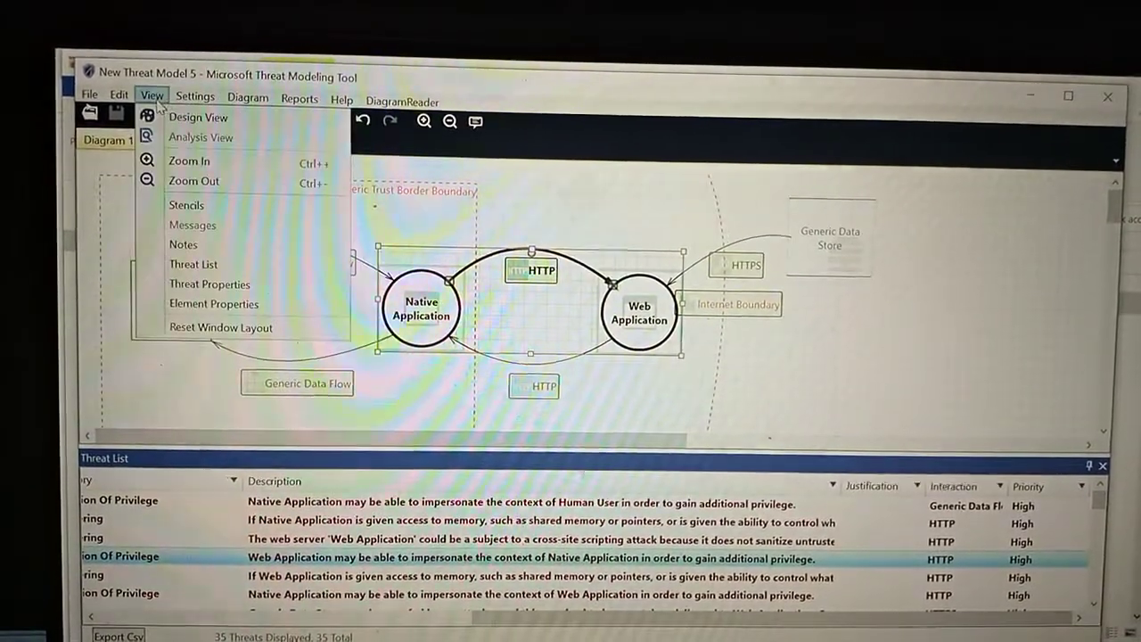
{"action": "mouse_move", "coordinate": [210, 280]}
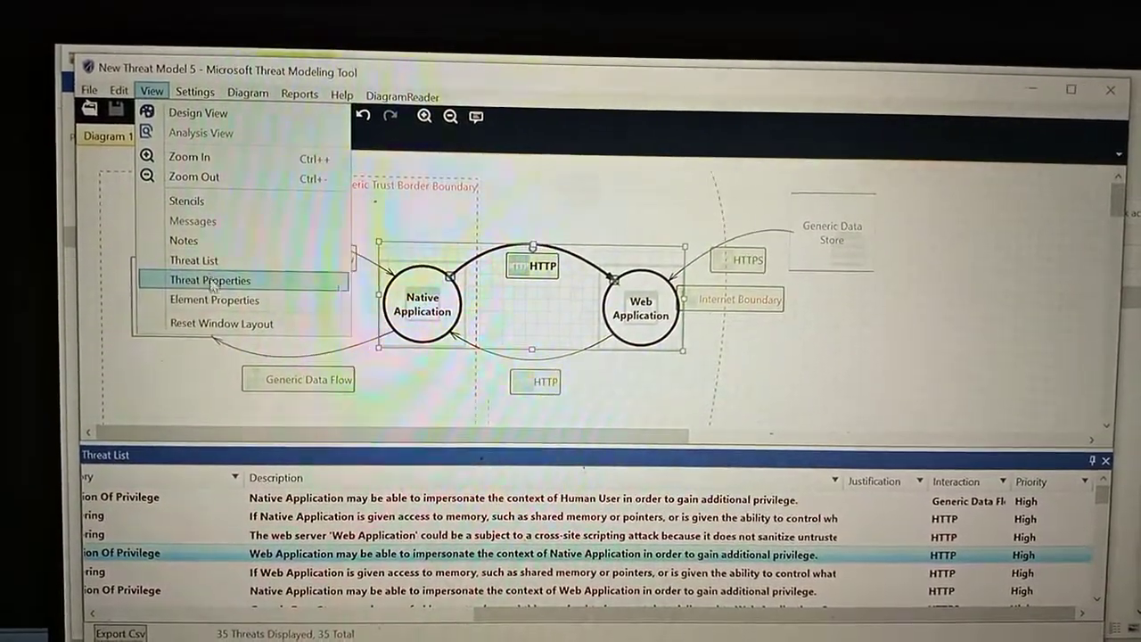
Show Elevation Using Impersonation threat properties and review its Status and Priority choices
{"action": "left_click", "coordinate": [210, 280]}
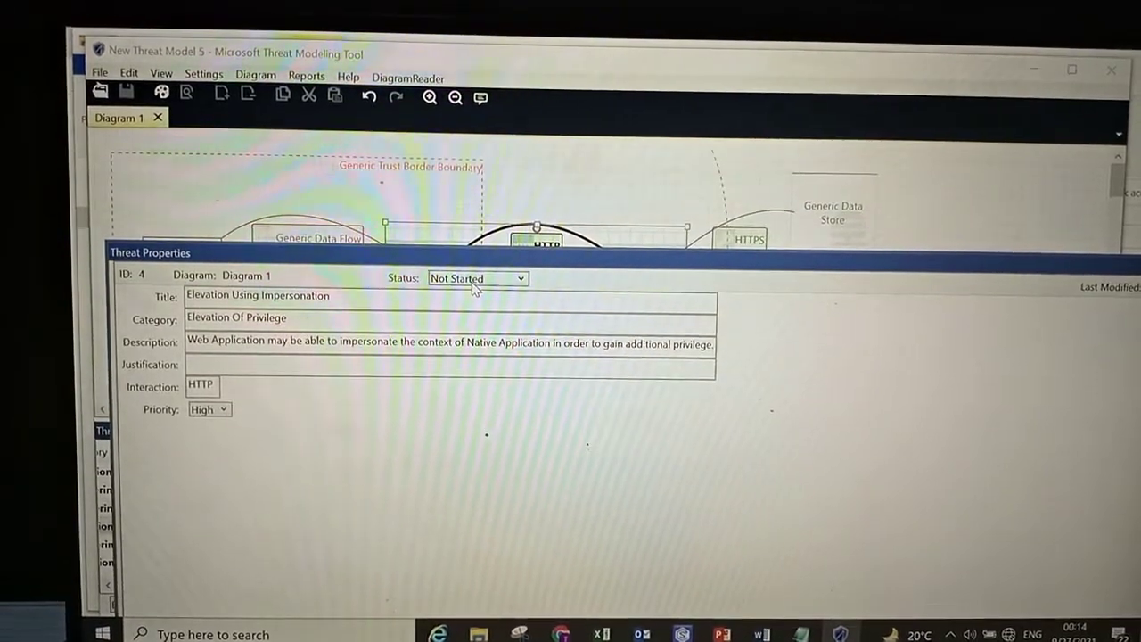
{"action": "left_click", "coordinate": [521, 278]}
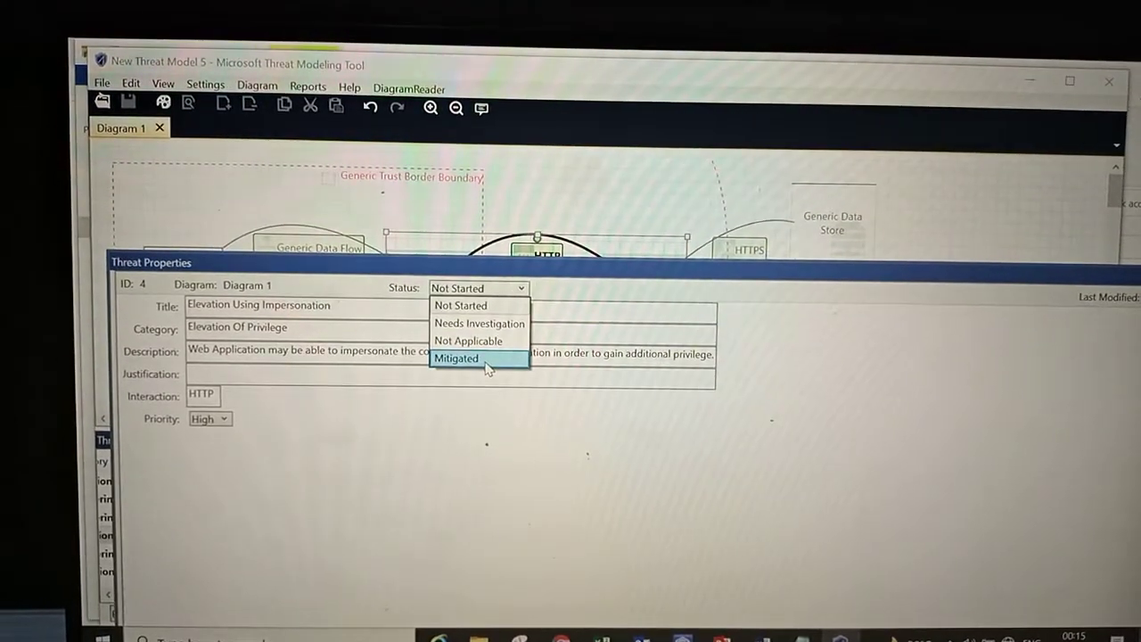
{"action": "left_click", "coordinate": [460, 305]}
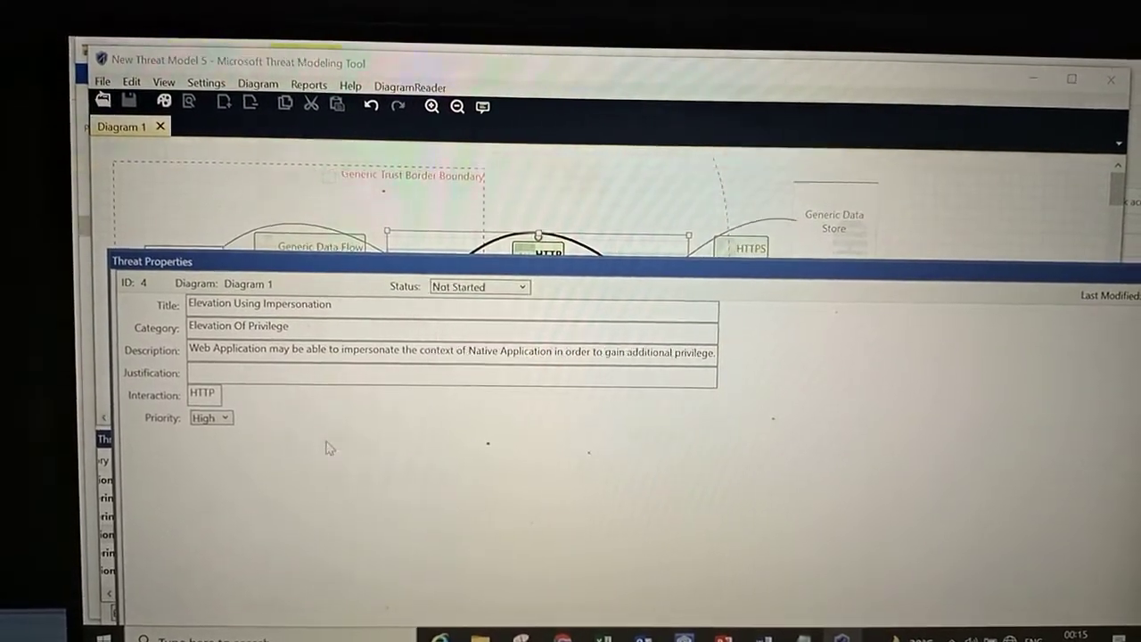
{"action": "left_click", "coordinate": [223, 417]}
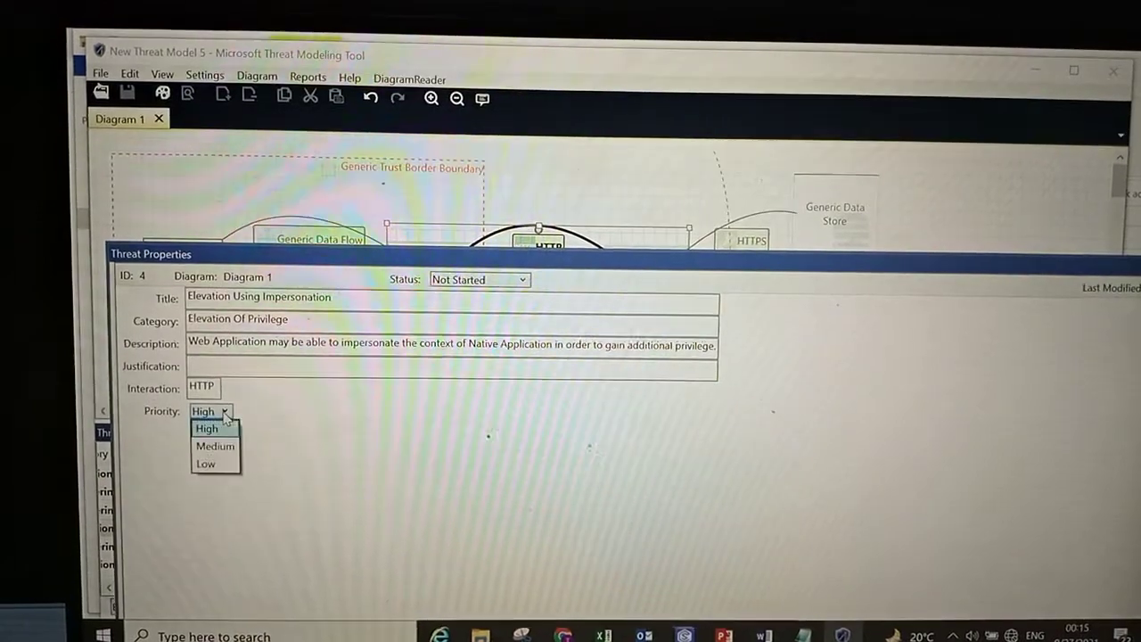